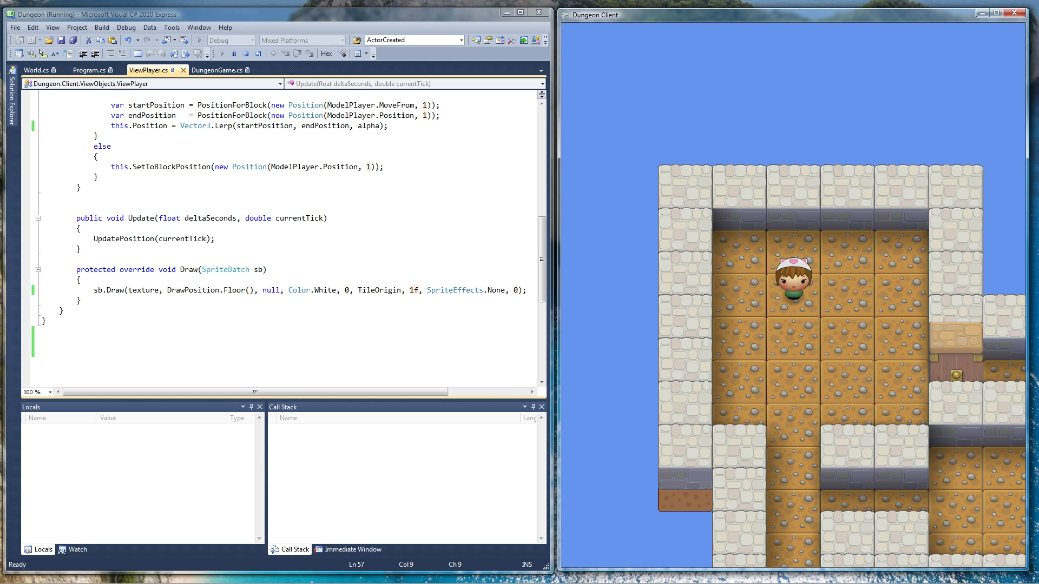
mouse_move(801, 369)
text(Red)
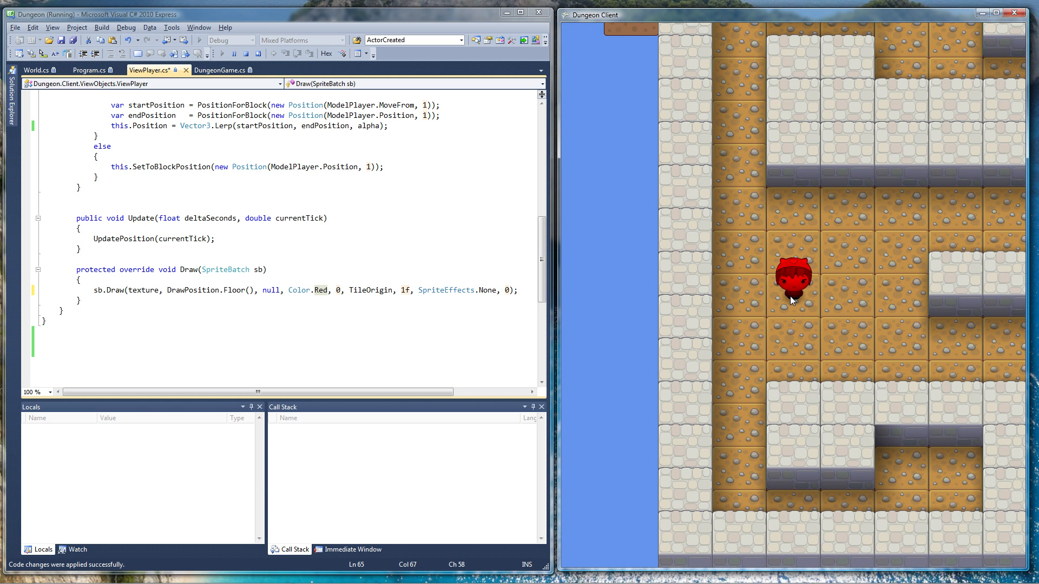
mouse_move(836, 299)
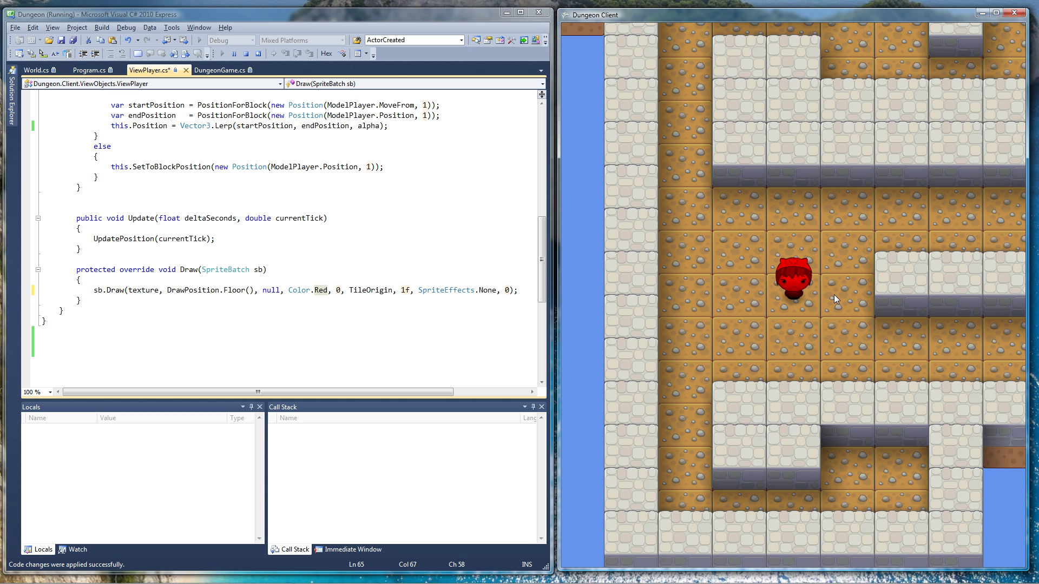
mouse_move(879, 241)
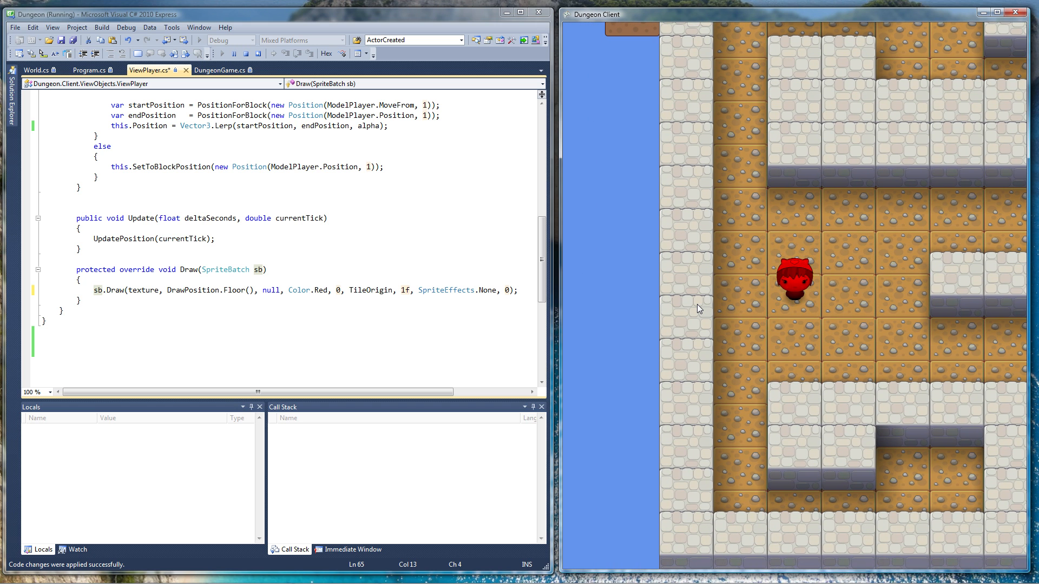
mouse_move(737, 311)
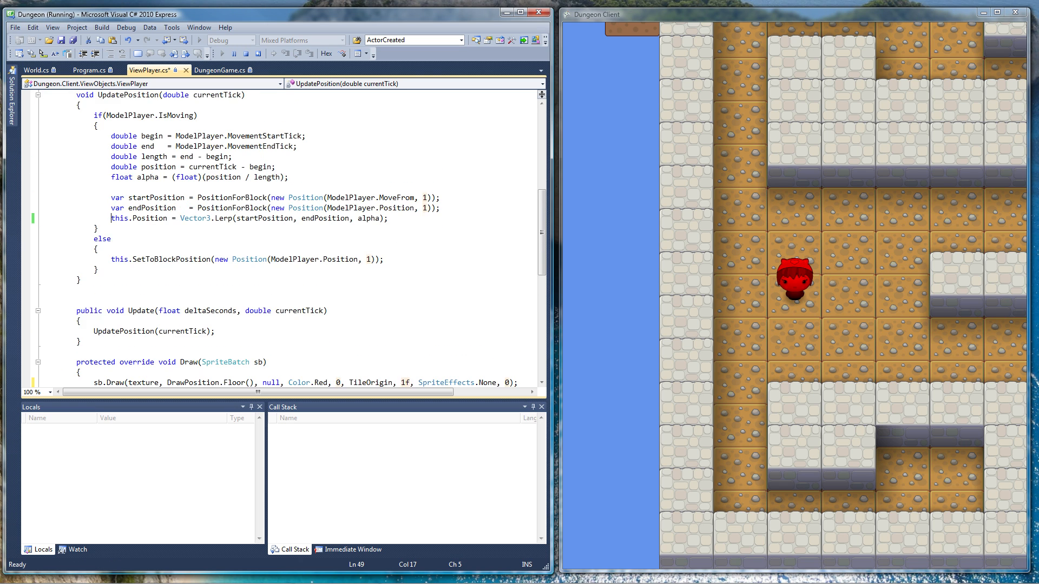
click(214, 218)
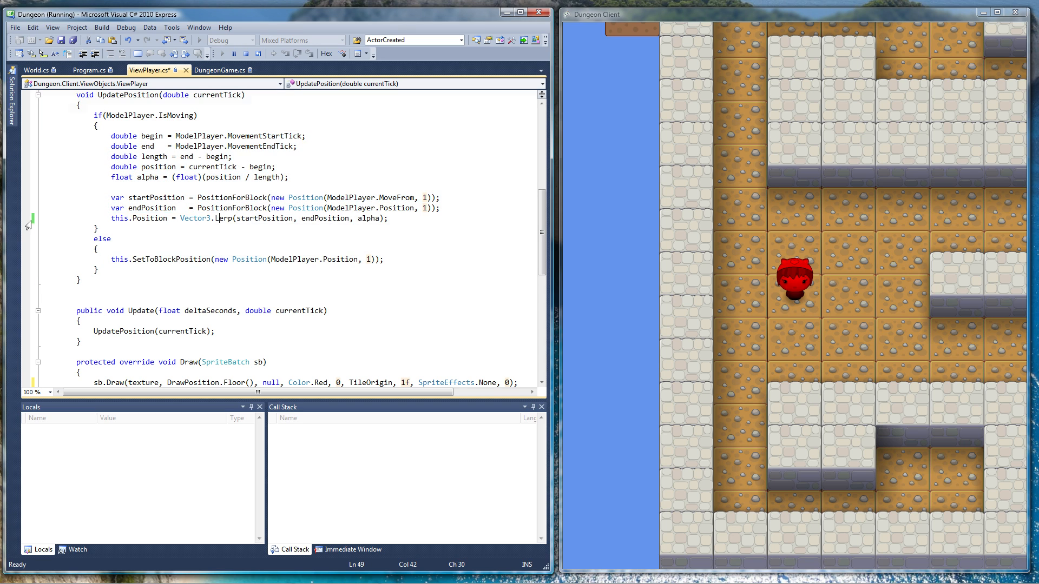
click(25, 217)
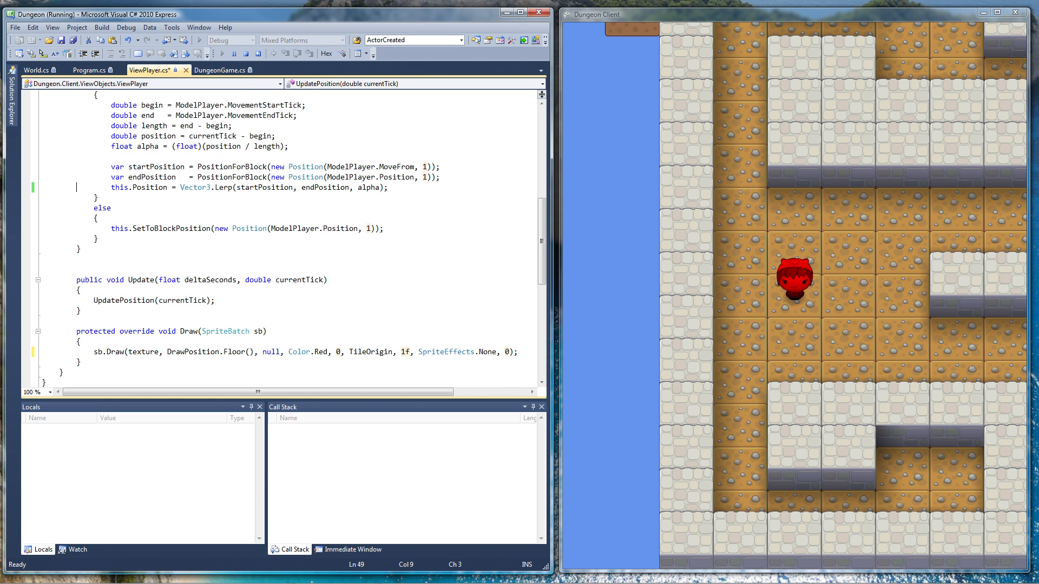
Pause the game, save ViewPlayer.cs and replace alpha with 0.5f in the Lerp call
click(233, 53)
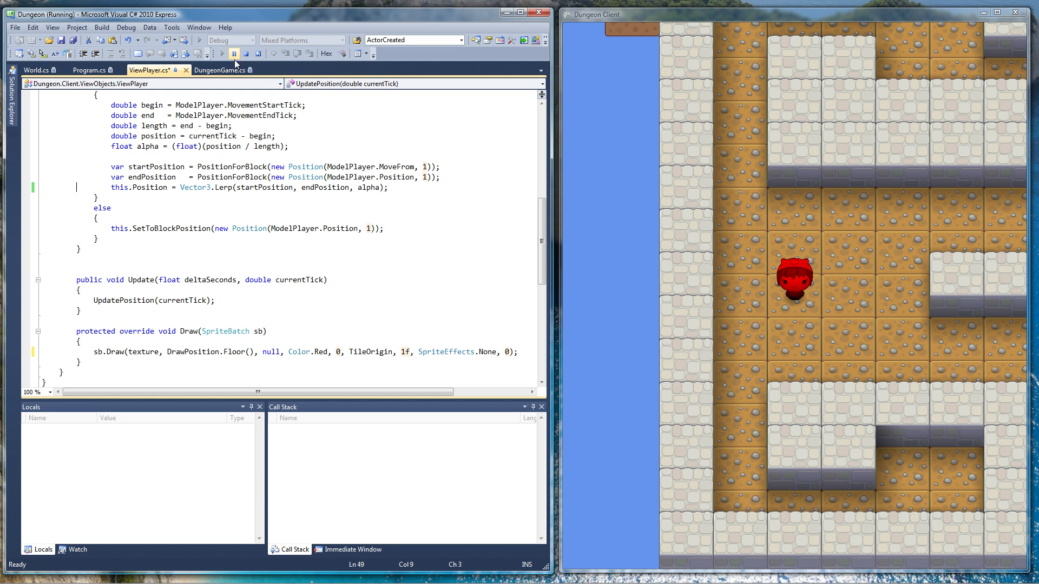
click(234, 54)
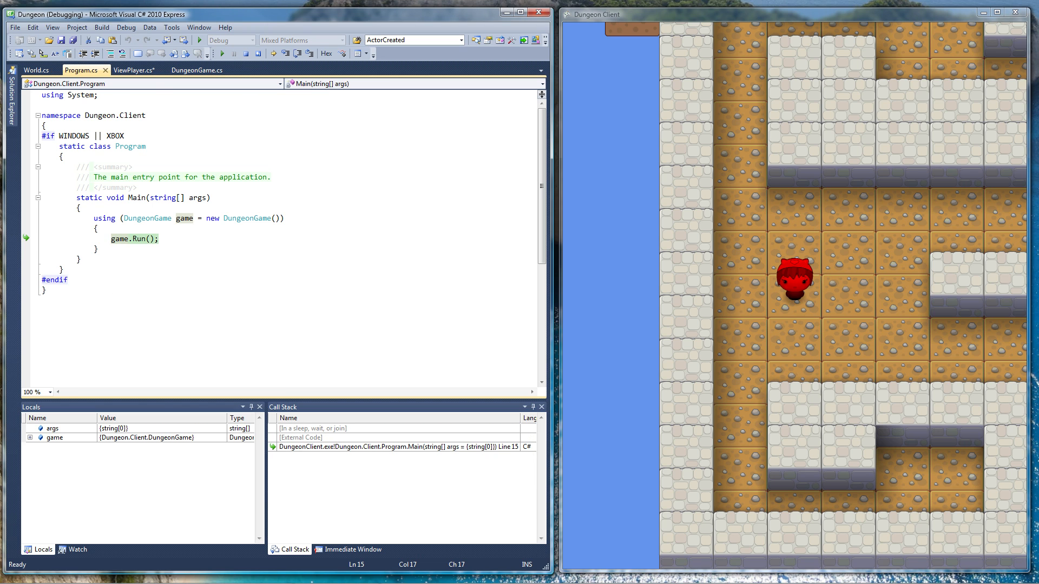
click(133, 70)
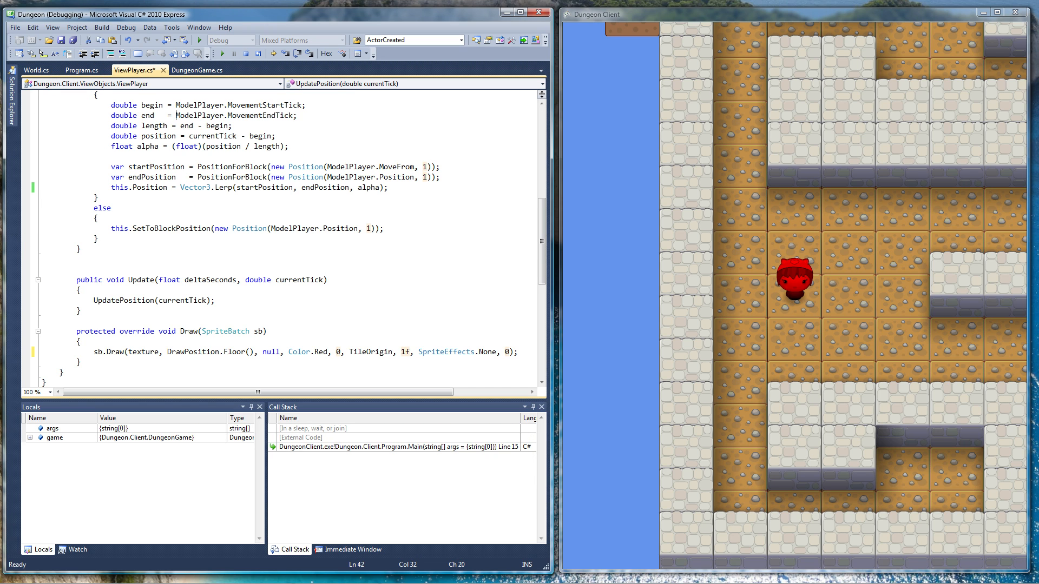
key(ctrl+s)
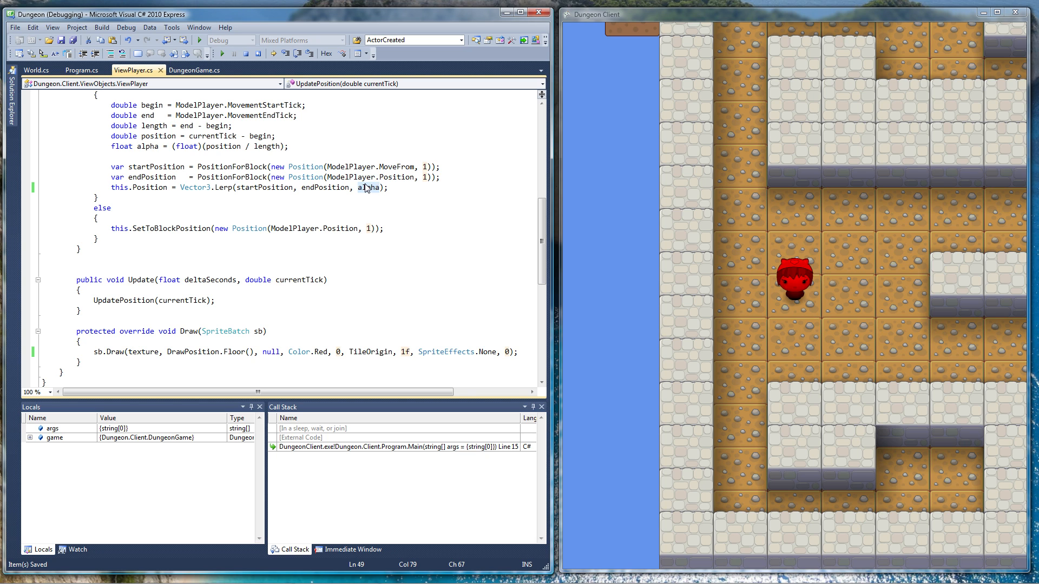
text(0.5f)
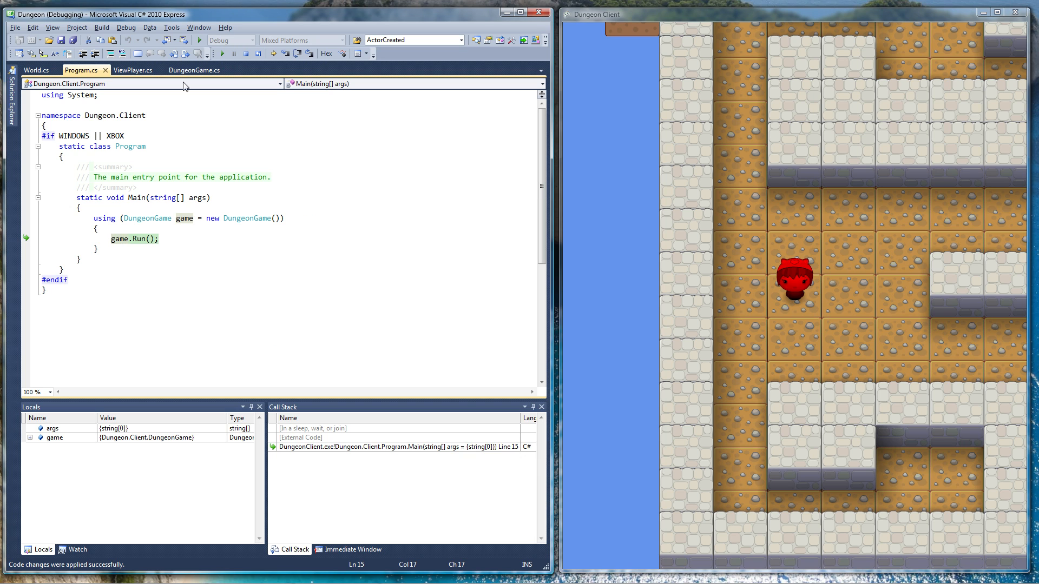
mouse_move(132, 70)
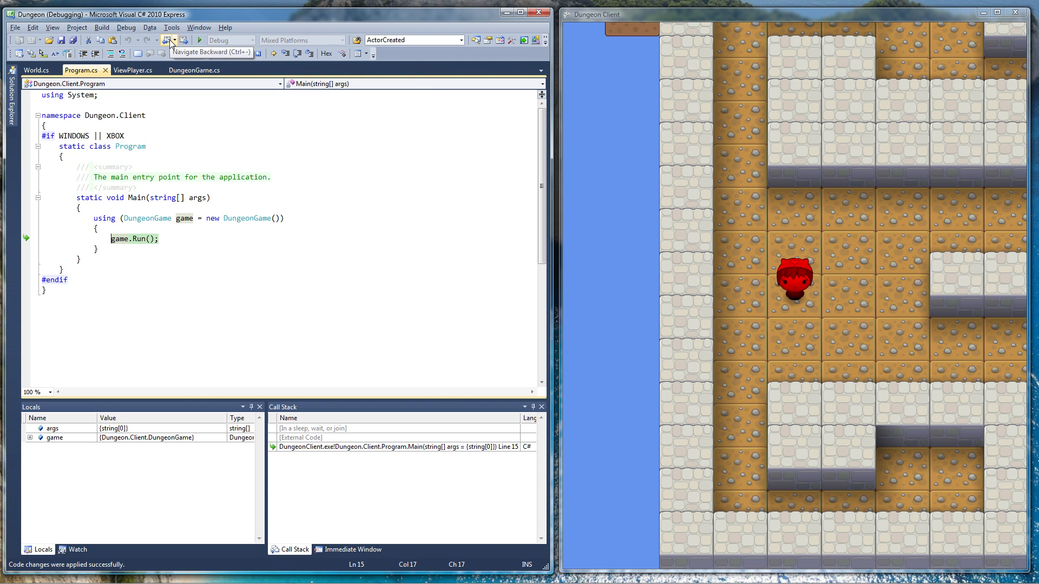
mouse_move(169, 43)
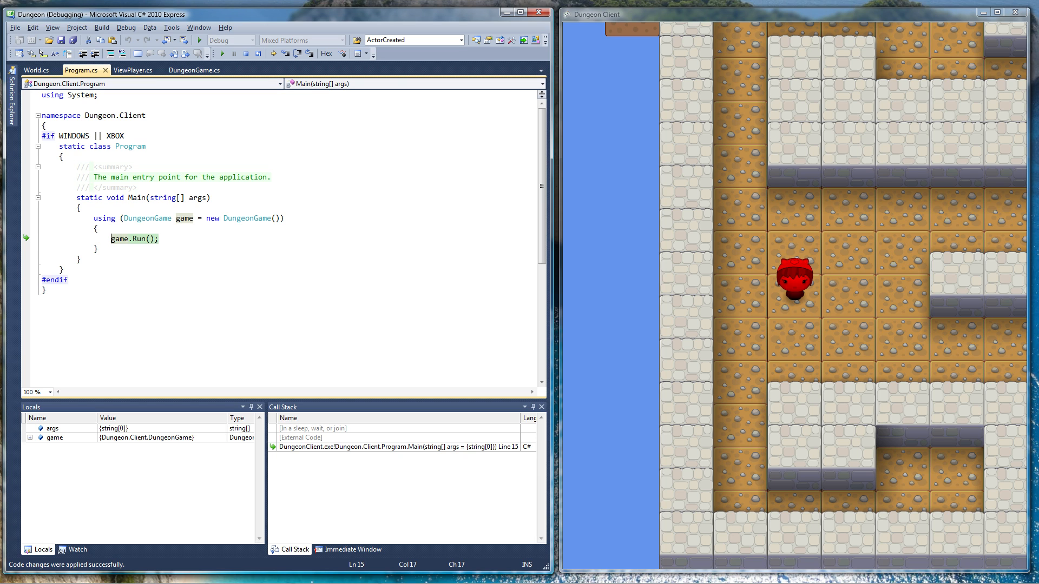
Retype alpha in the Lerp call, change Color.Red to Color.White and resume the Dungeon Client
click(132, 69)
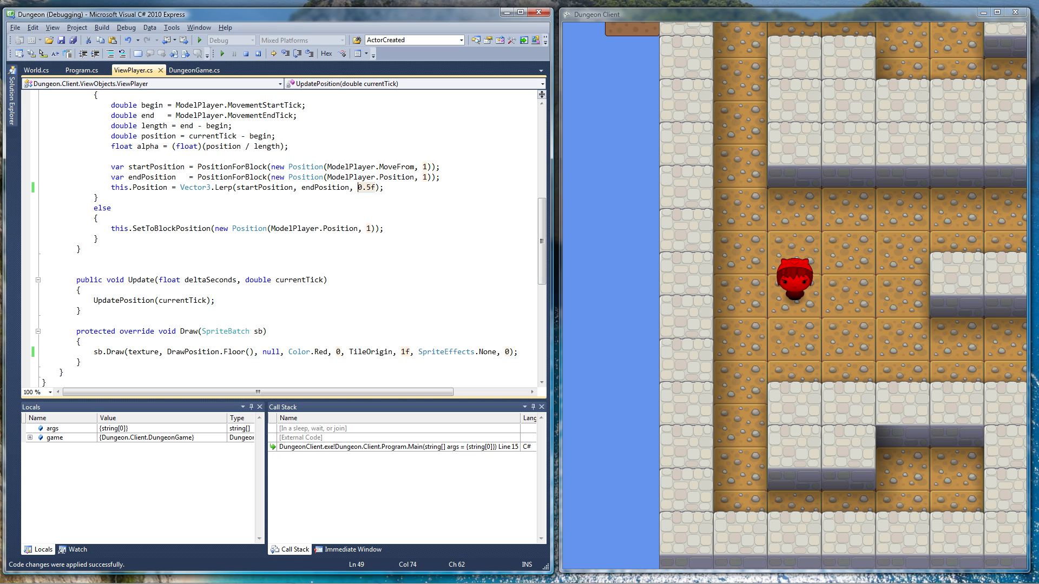
text(alpha)
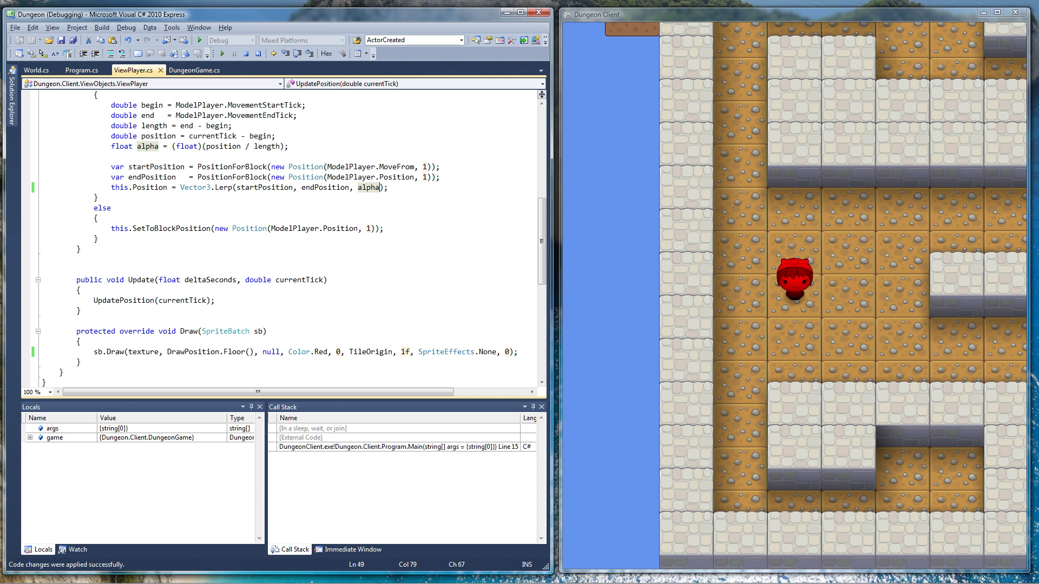
click(198, 40)
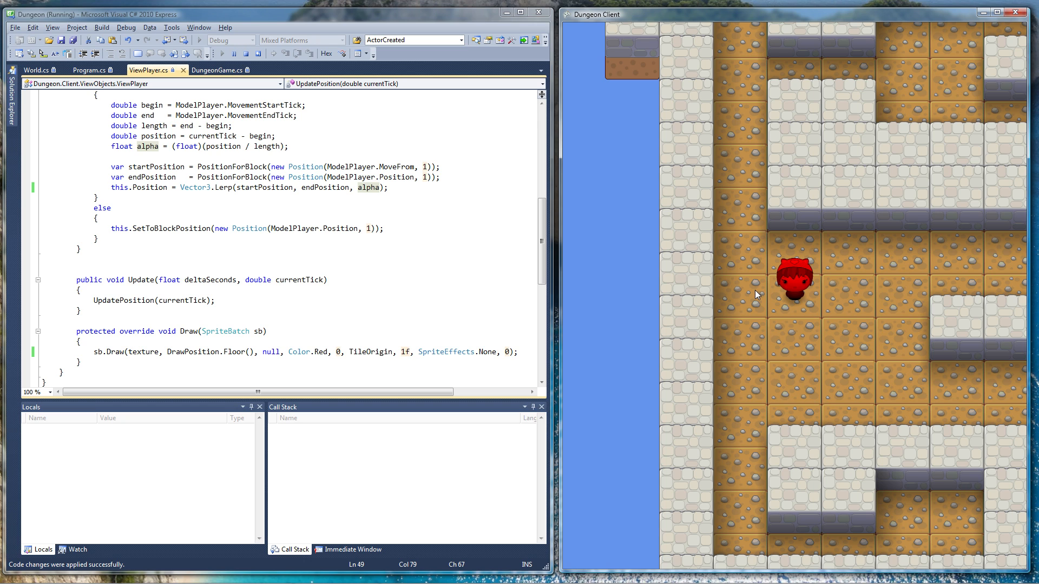
mouse_move(780, 296)
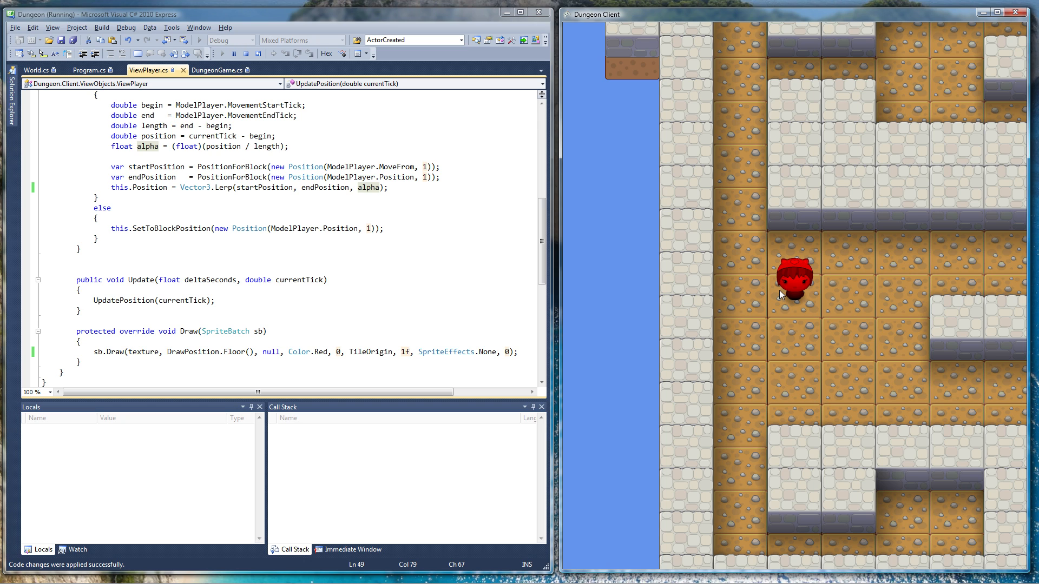
mouse_move(839, 279)
text(Whit)
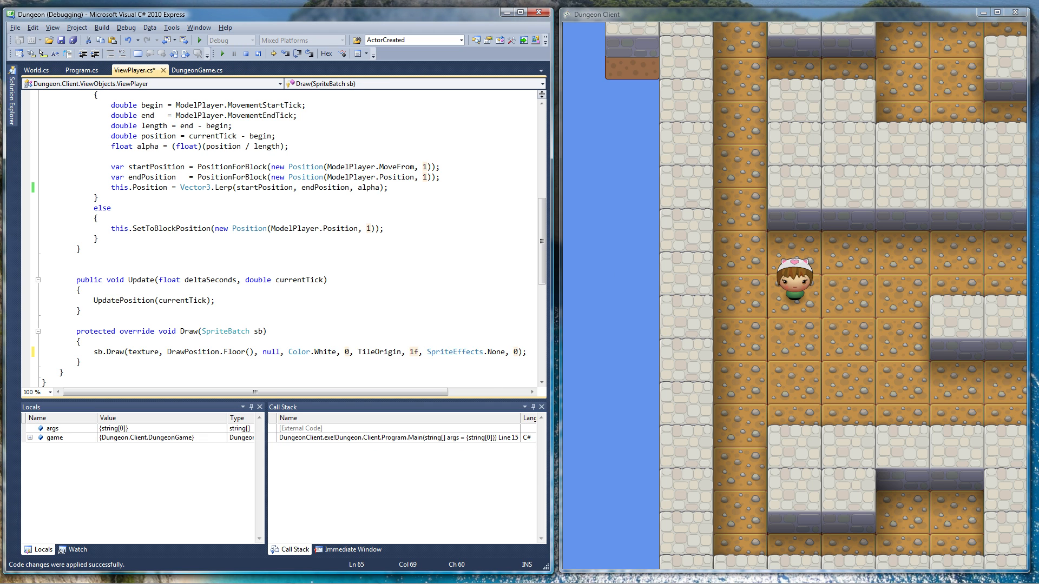
click(207, 40)
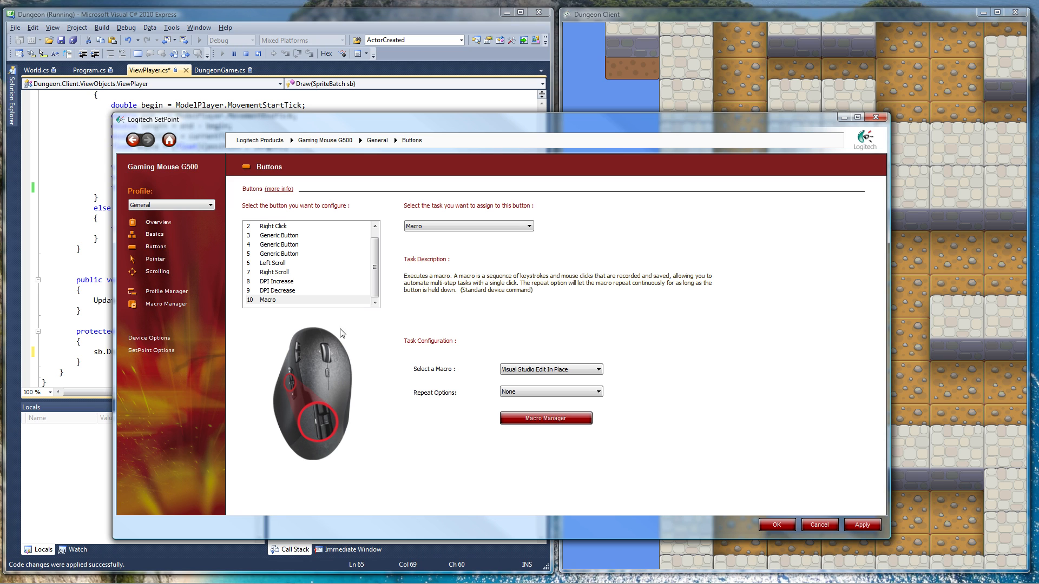
mouse_move(331, 388)
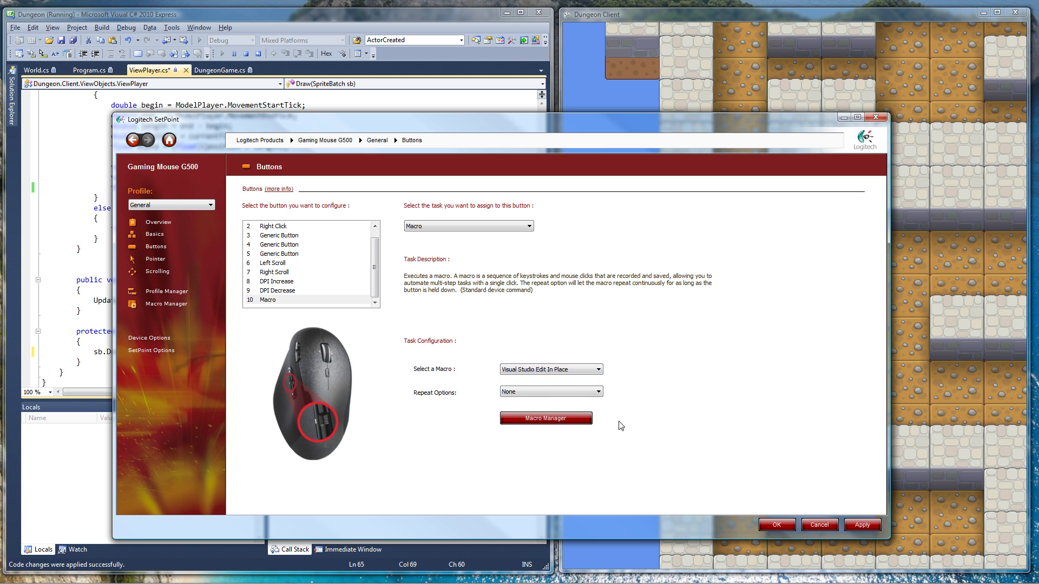
click(544, 417)
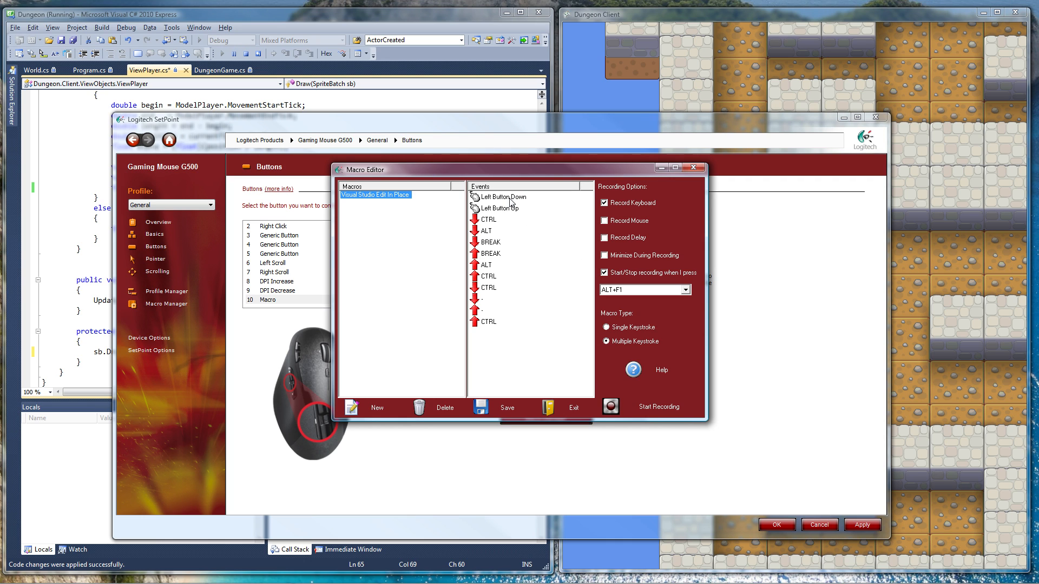
mouse_move(509, 222)
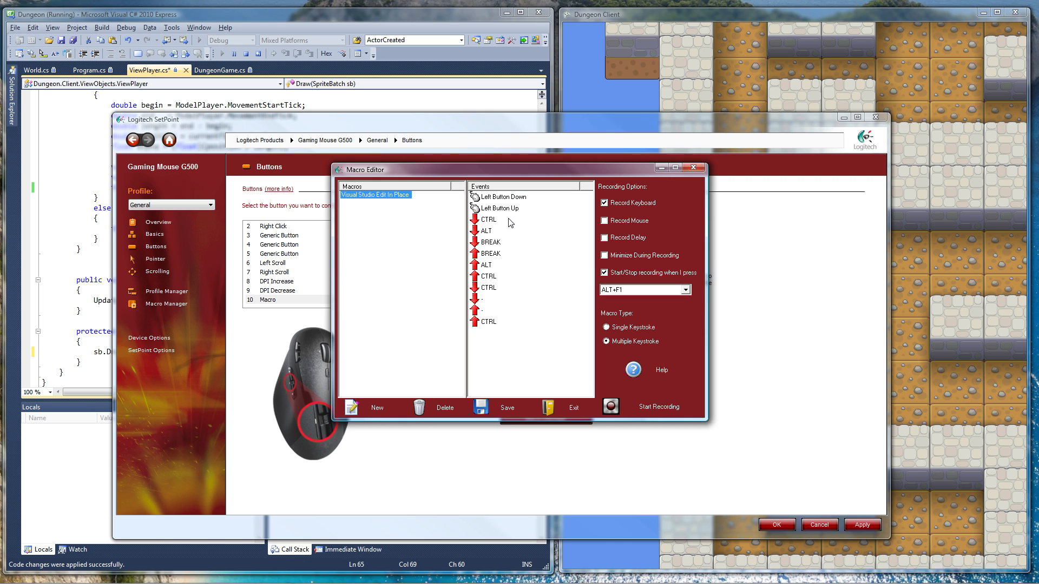
mouse_move(494, 255)
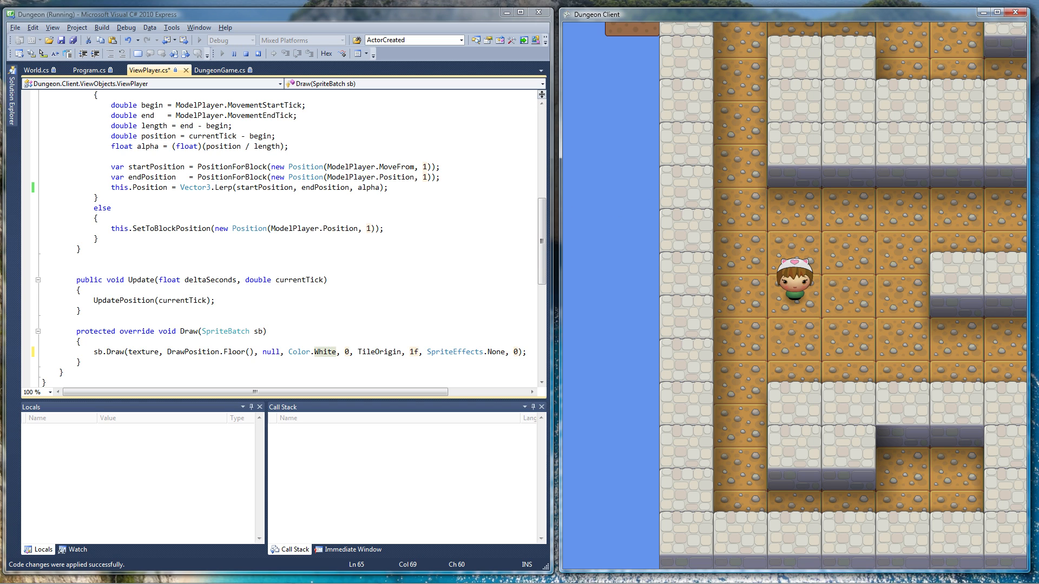
Tint the player sprite Color.Green, then retype the tint colour while the game is paused
click(216, 40)
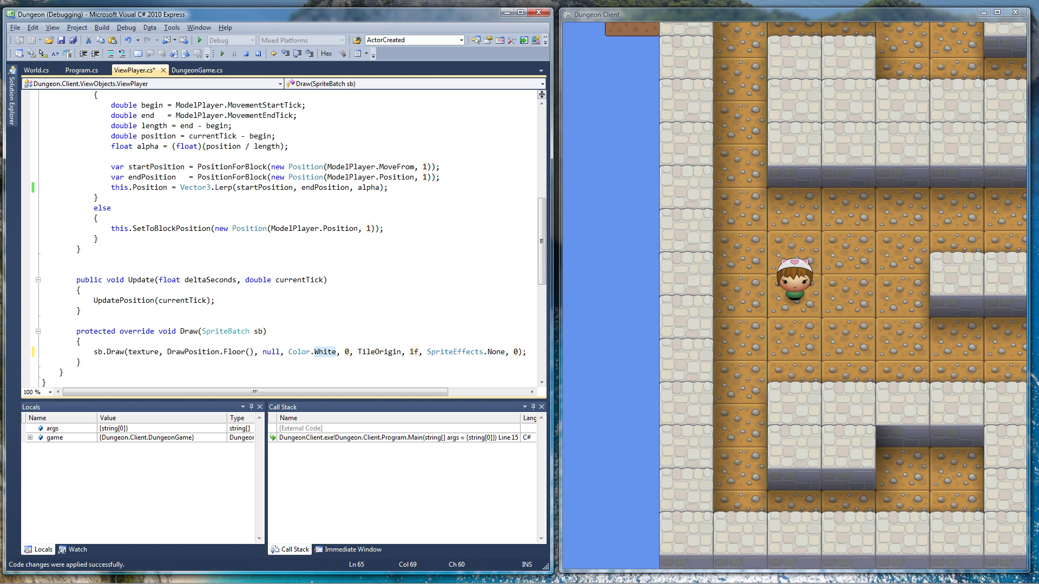
text(Grn)
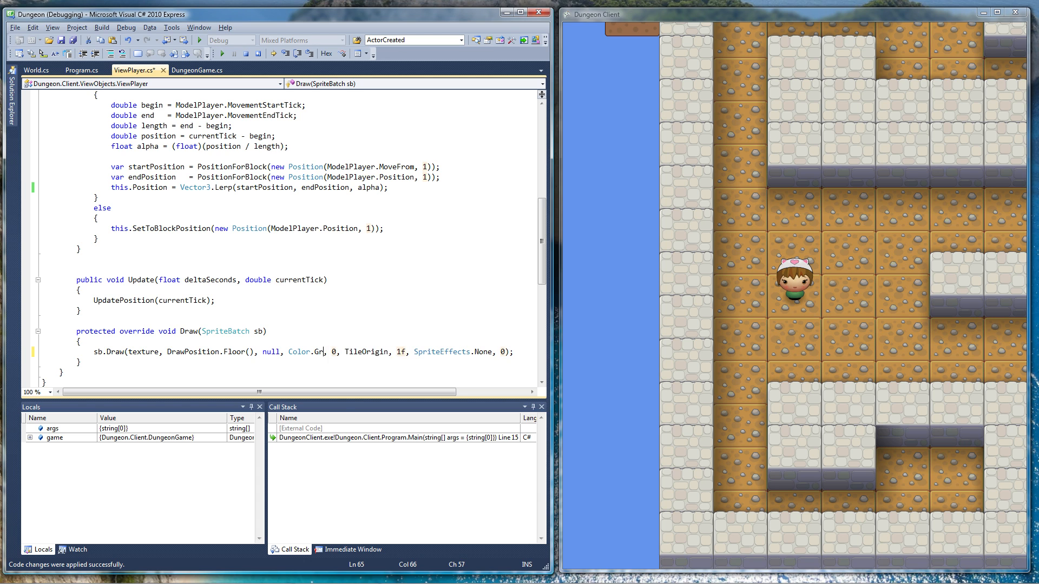
text(een)
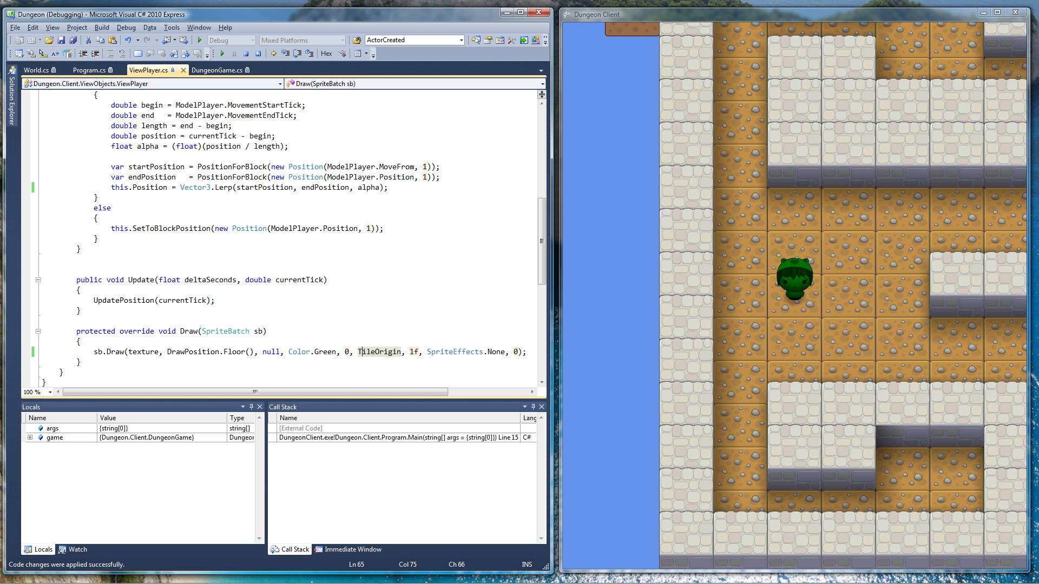
click(198, 40)
text(Pink)
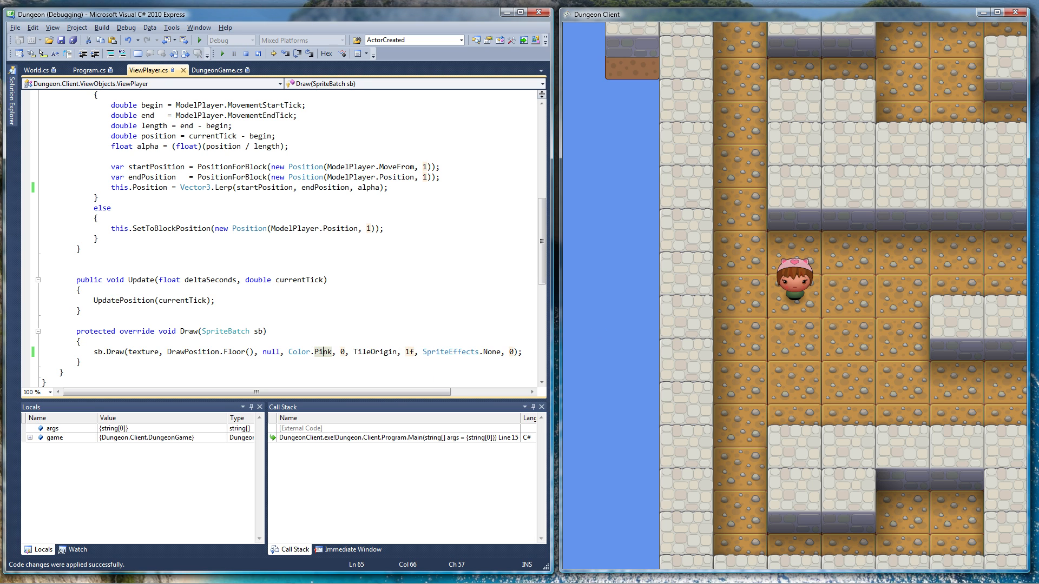
text(Blakj)
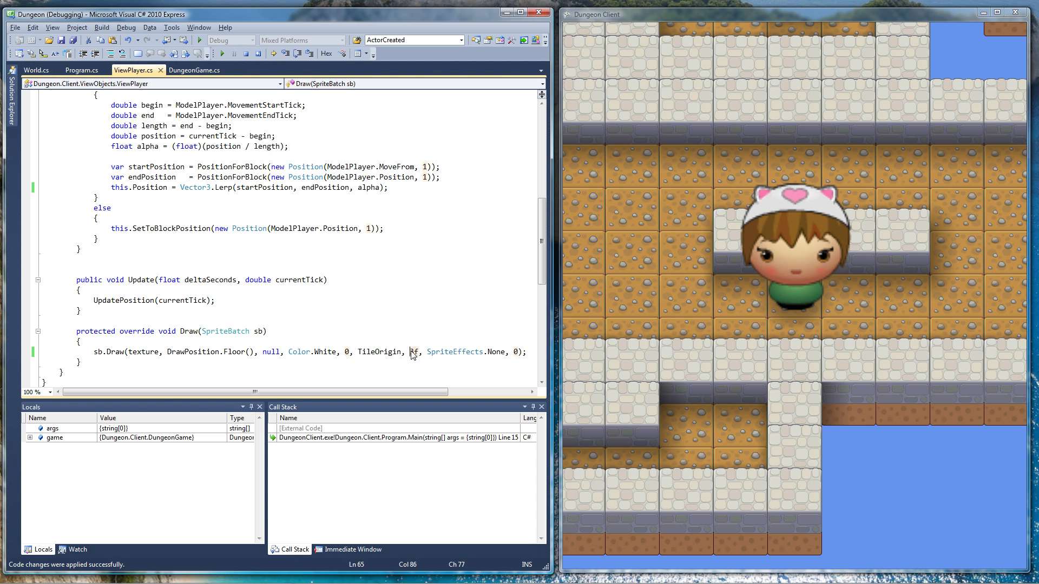
Set the Draw scale to 1 and append .SmoothStep() to alpha in the Lerp call
text(1)
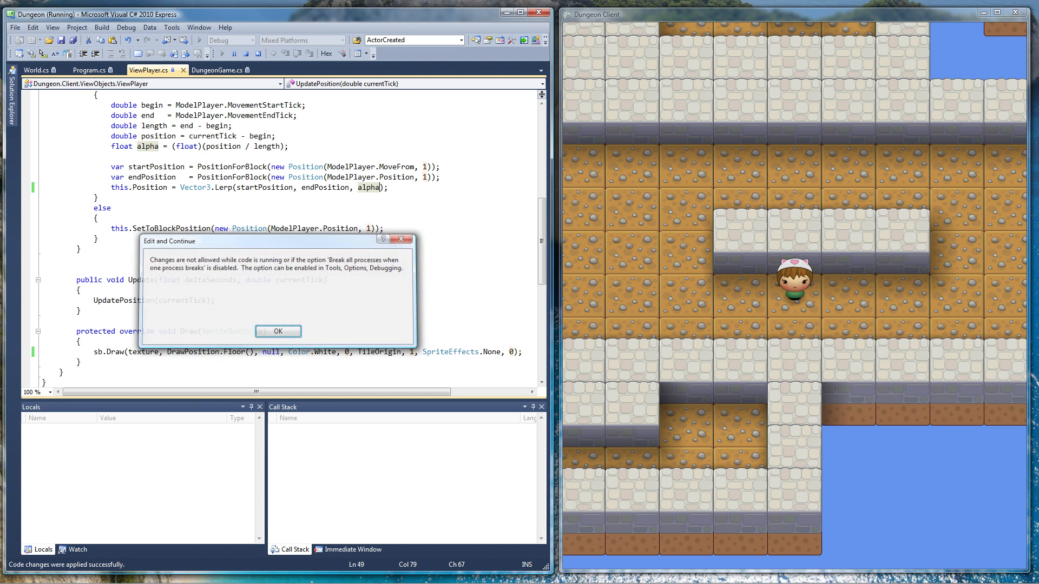
click(278, 331)
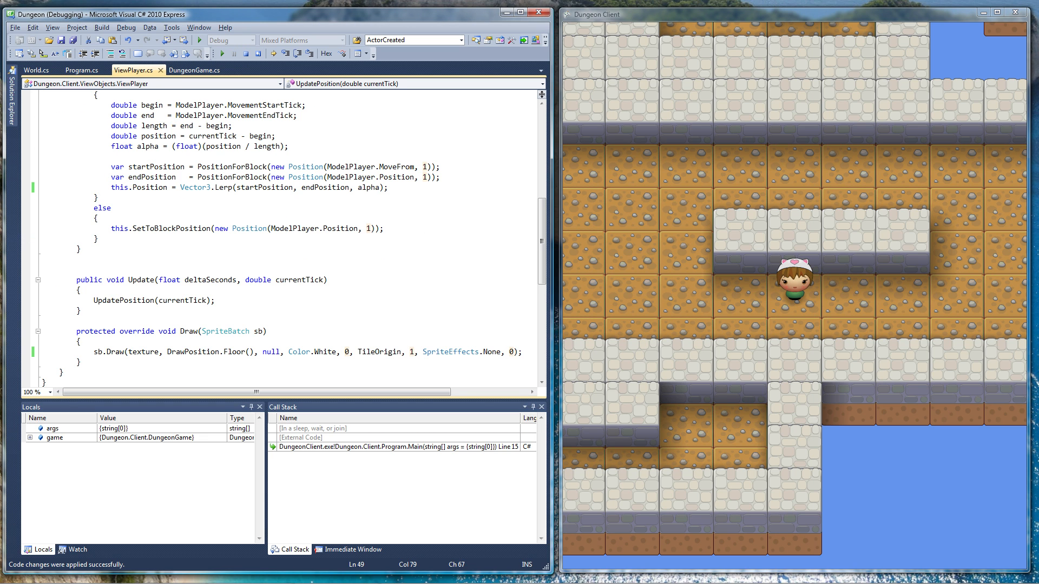
text(.SmoothStep())
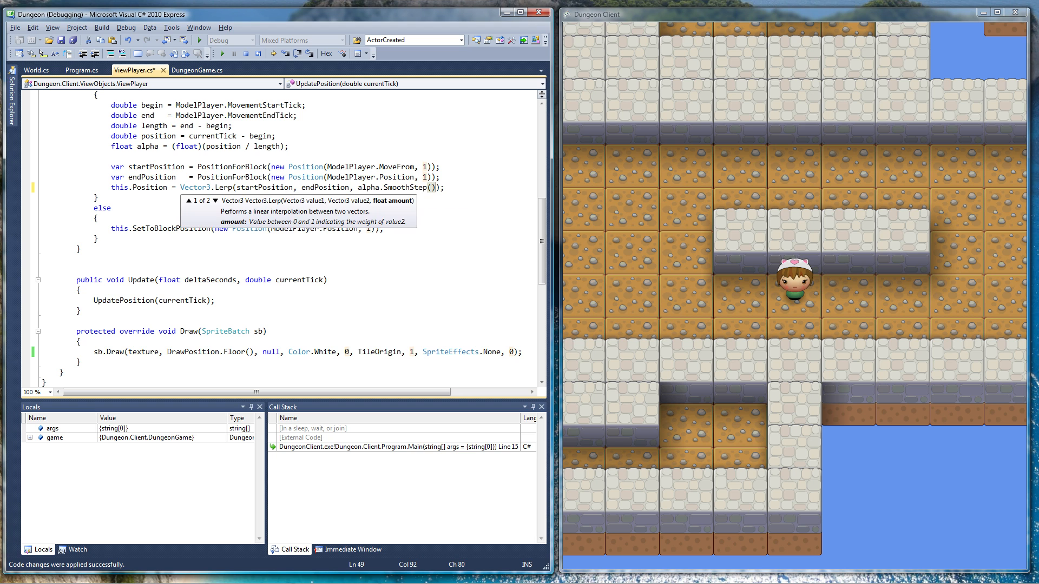